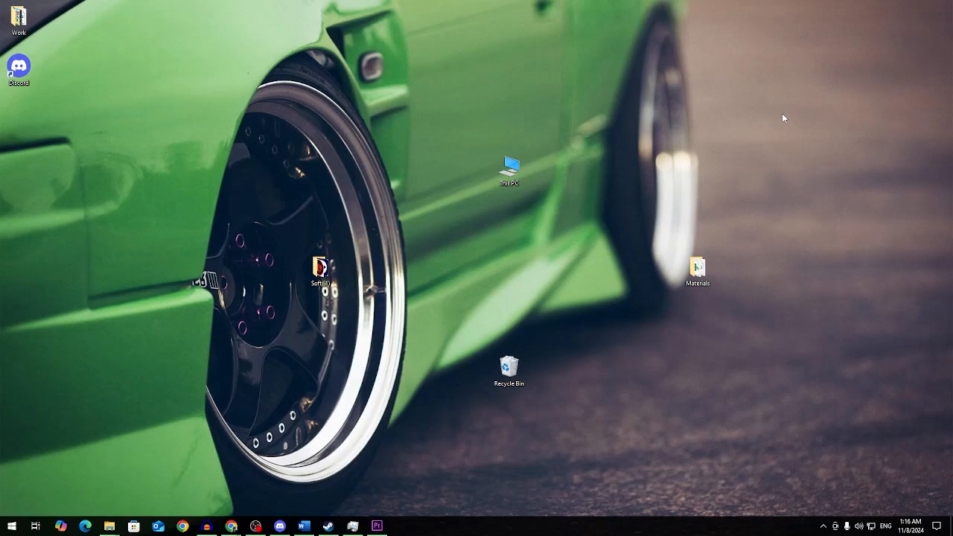
mouse_move(658, 171)
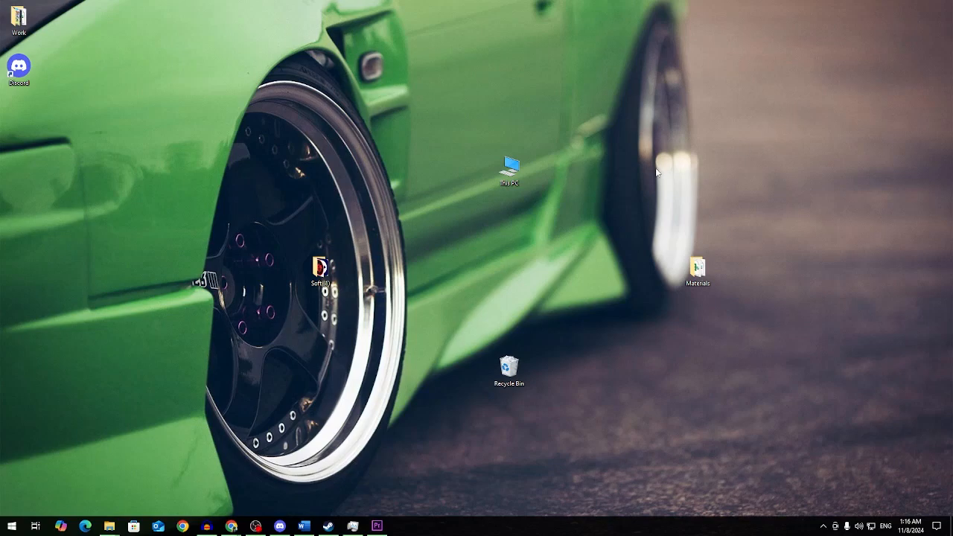
mouse_move(631, 158)
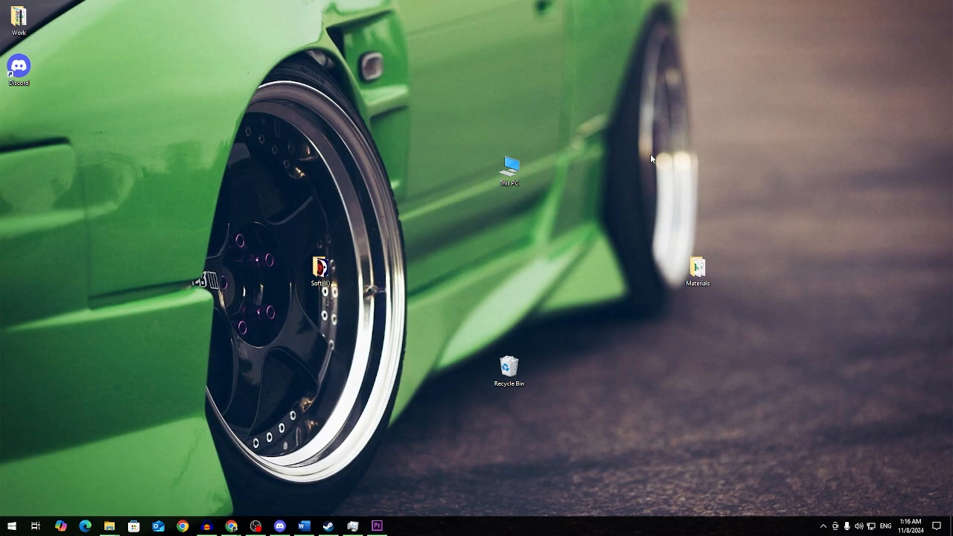
mouse_move(640, 169)
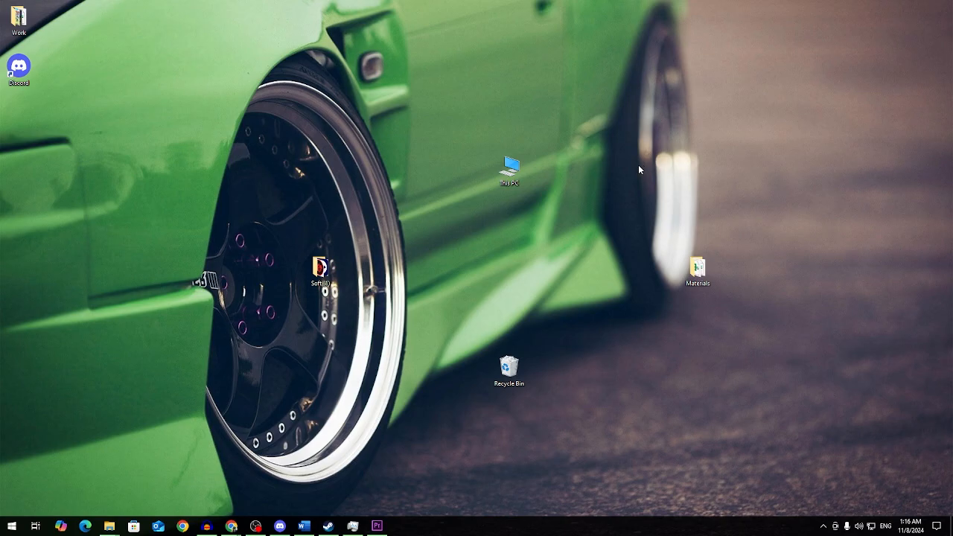
mouse_move(235, 523)
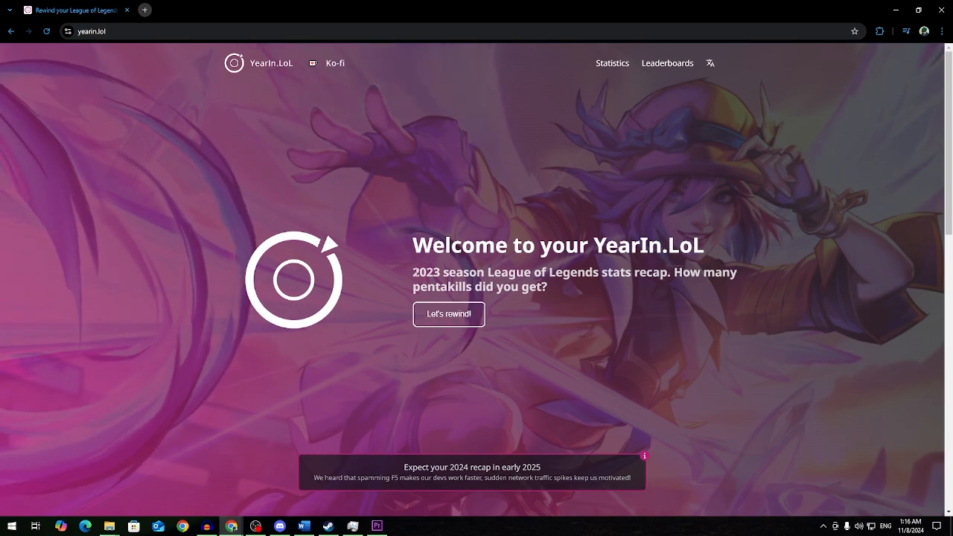
mouse_move(496, 432)
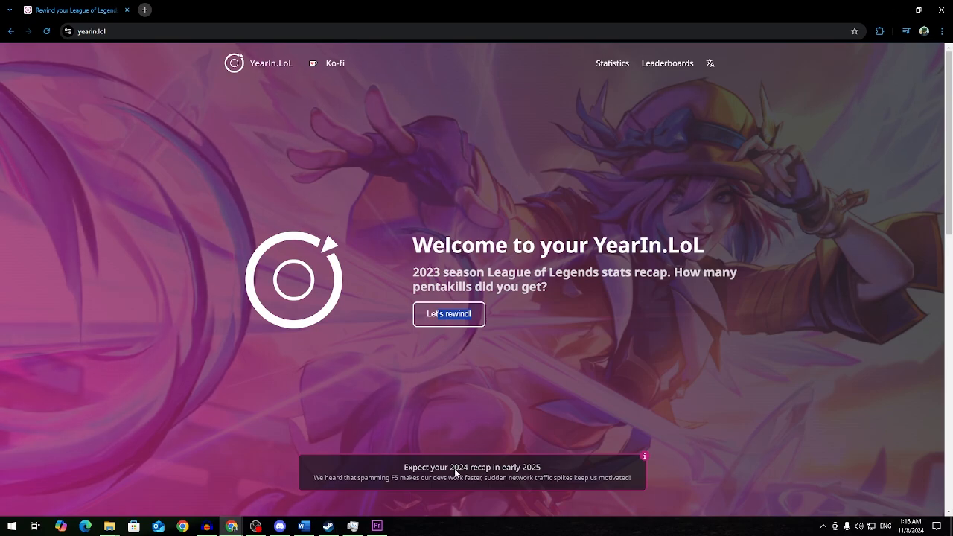
mouse_move(452, 318)
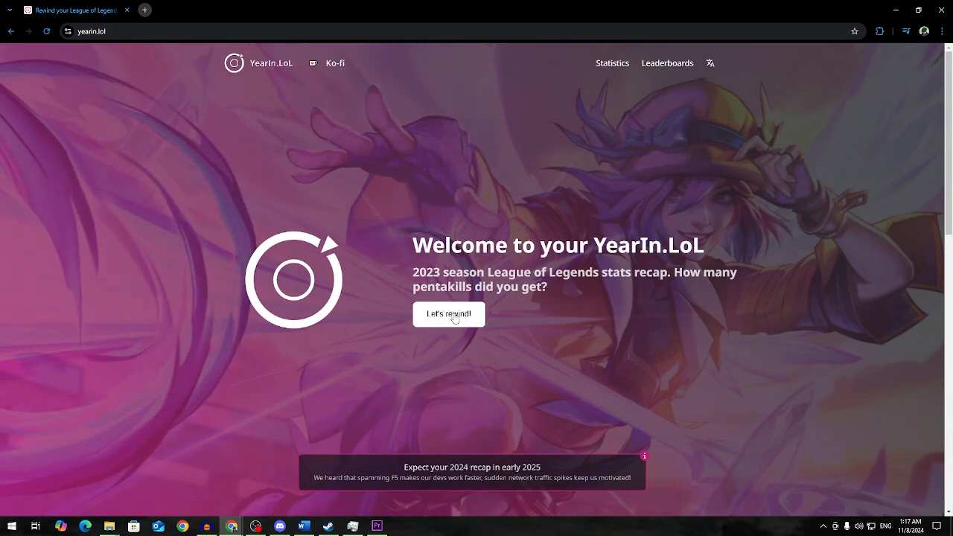
- Start the rewind and search for the summoner 'Kappa' to open their recap
click(448, 314)
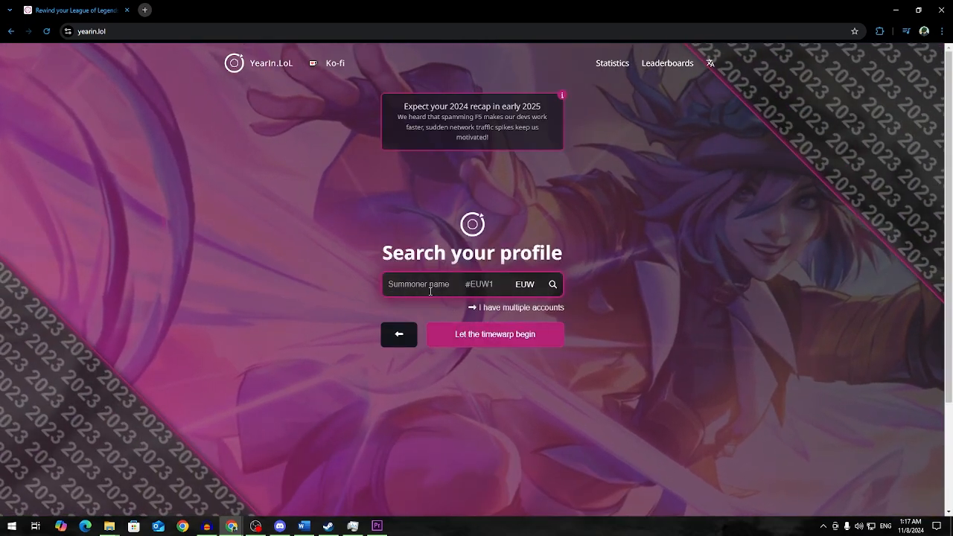
text(Kappa)
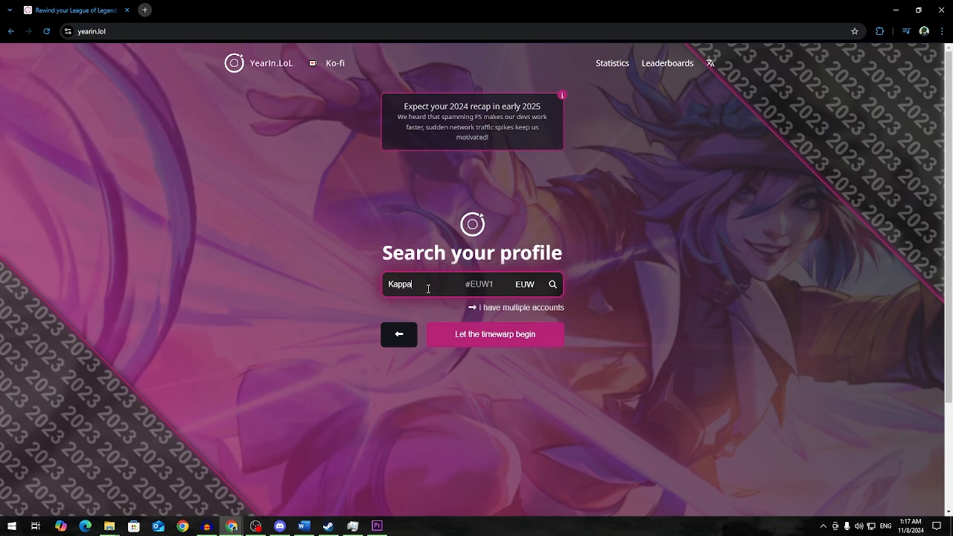
mouse_move(519, 295)
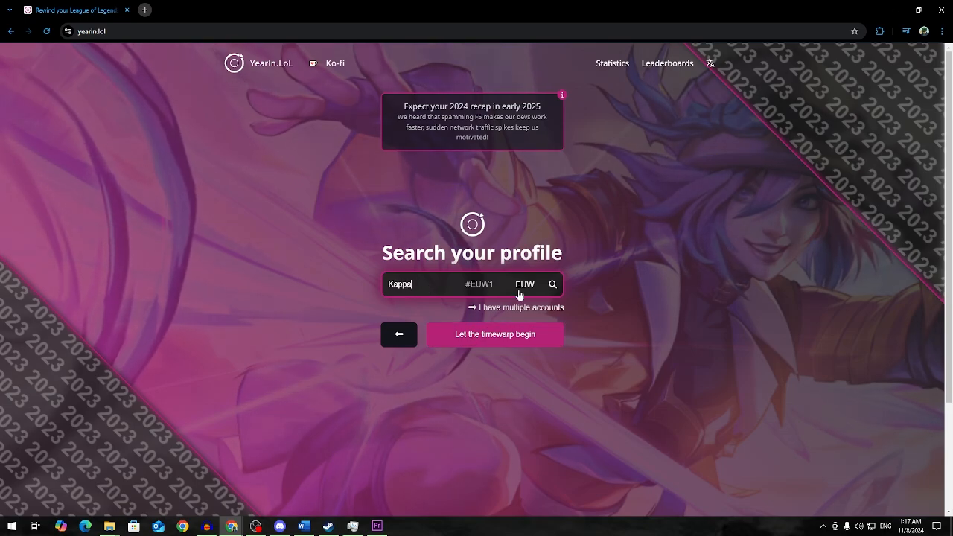
click(494, 335)
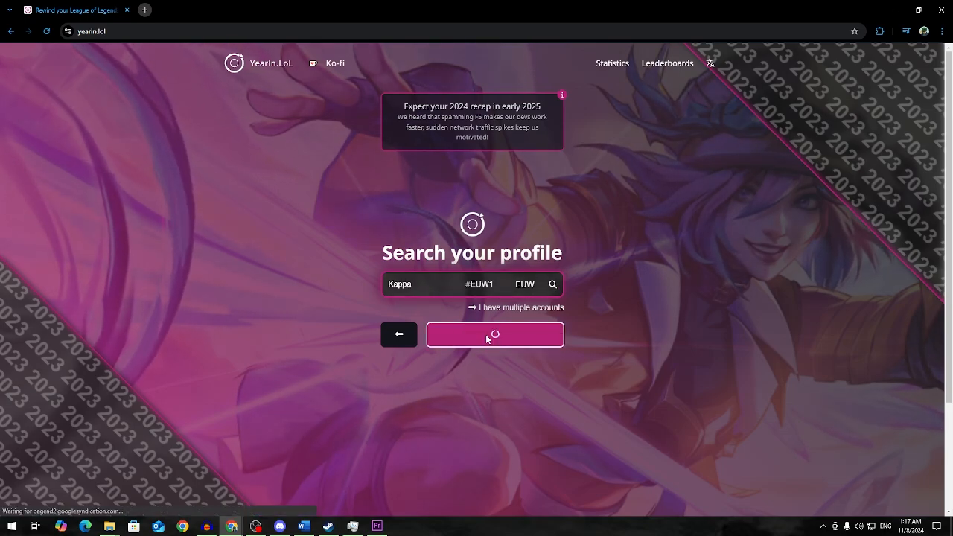
click(494, 335)
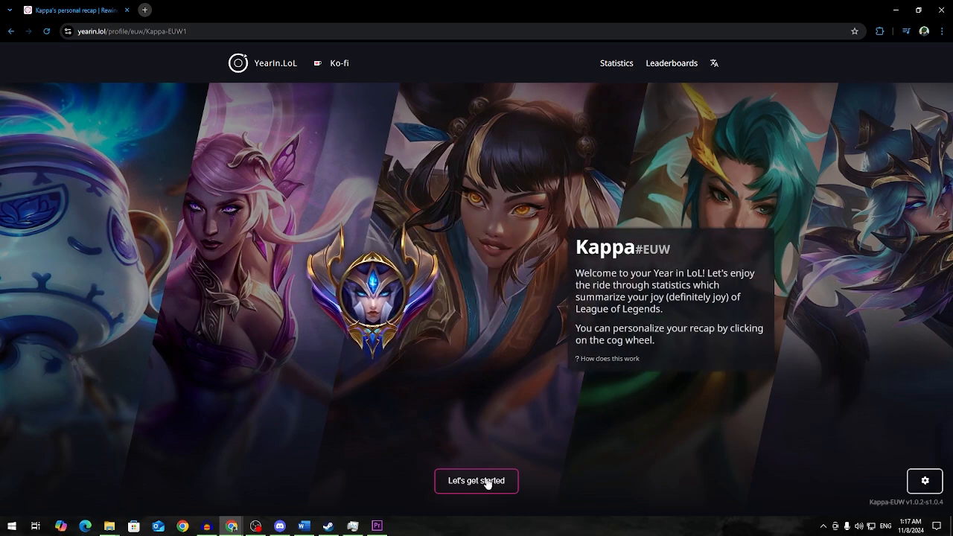
- Begin the recap to see 900 games played in 2023 at 54.4% win rate
click(476, 481)
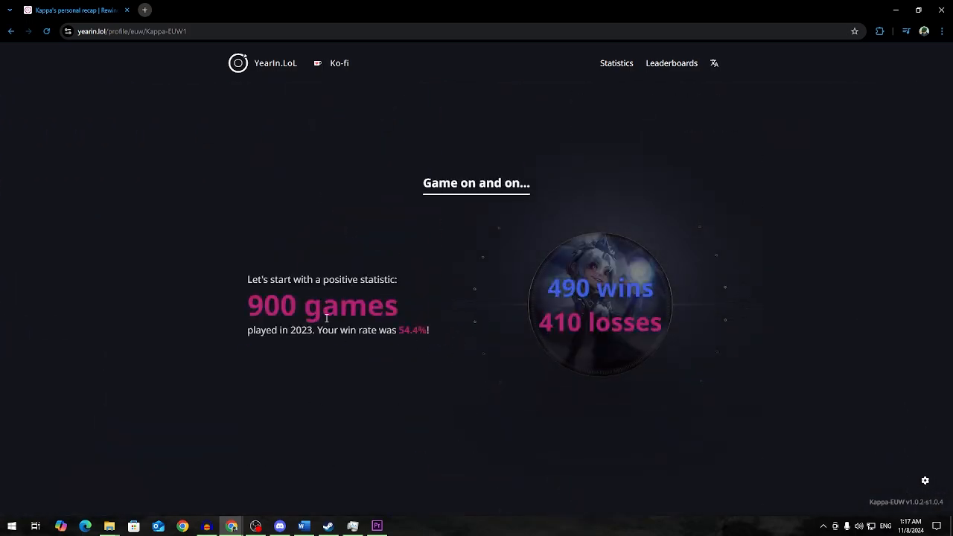
mouse_move(427, 316)
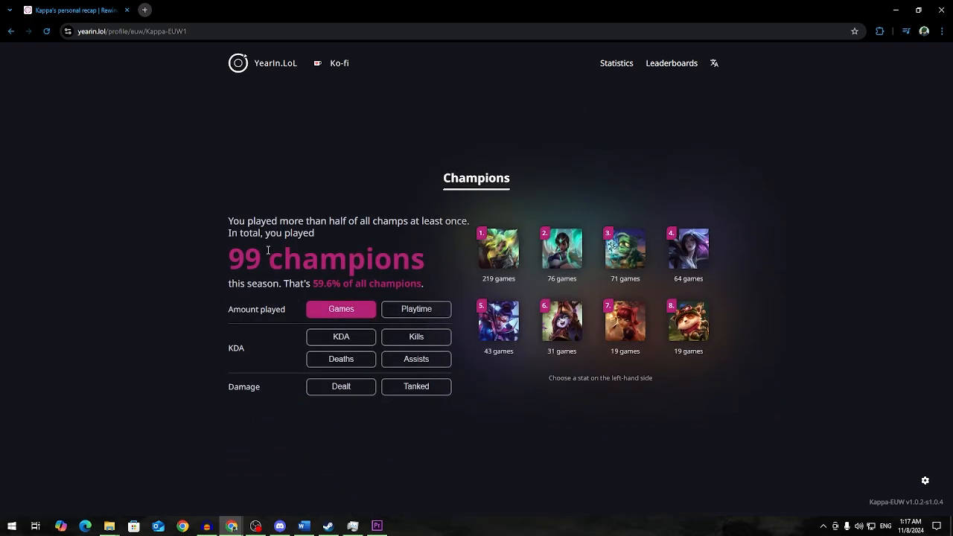
mouse_move(500, 247)
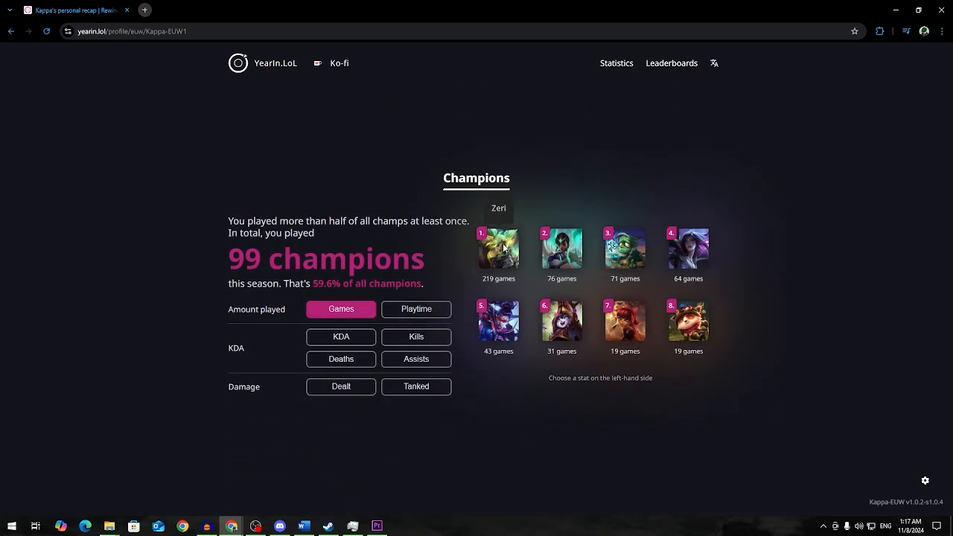
- Scroll down to the multikills page showing 11 pentakills and six pentakill champions
scroll(down, 3)
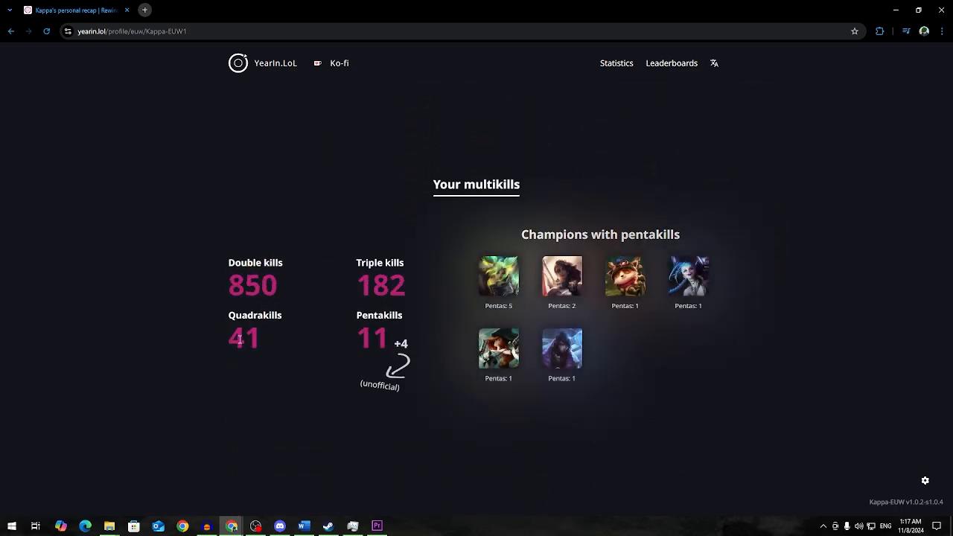
mouse_move(382, 335)
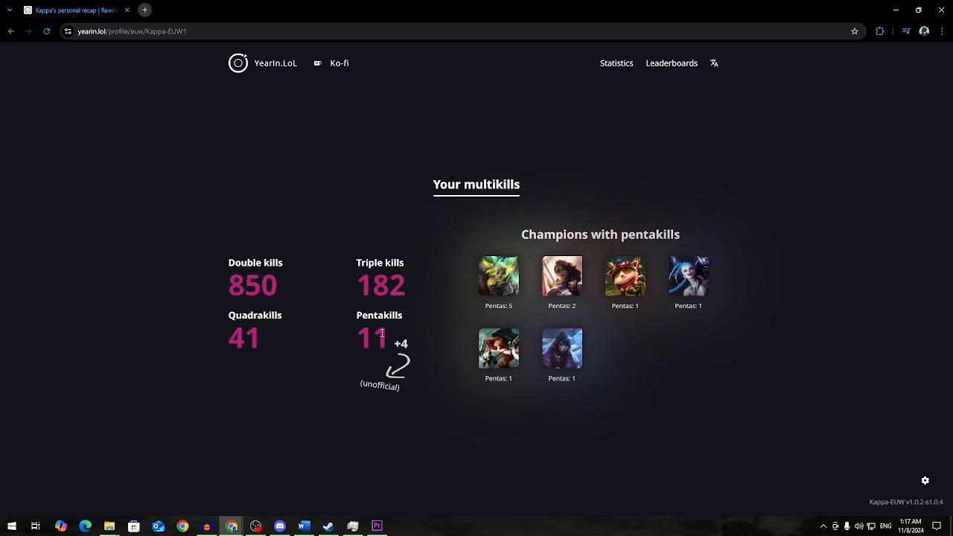
mouse_move(354, 383)
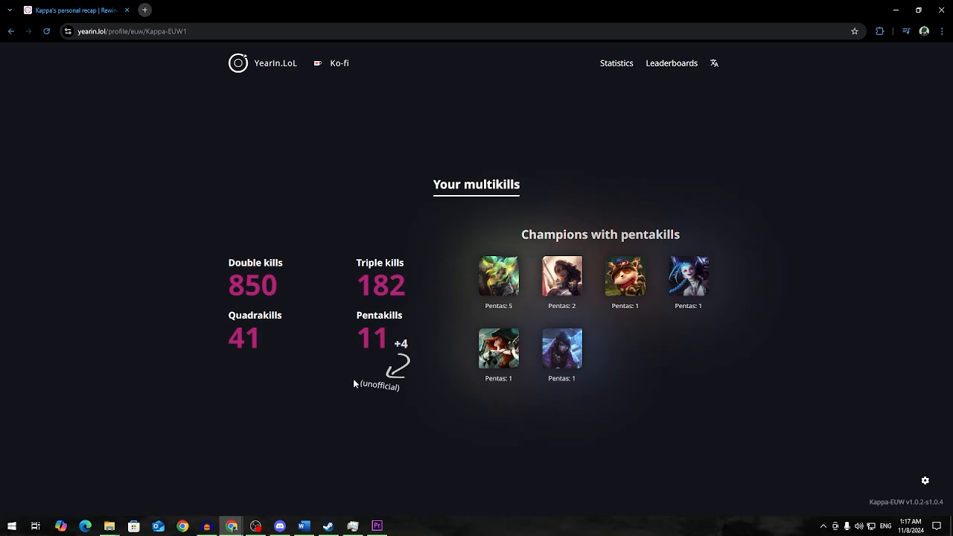
mouse_move(361, 385)
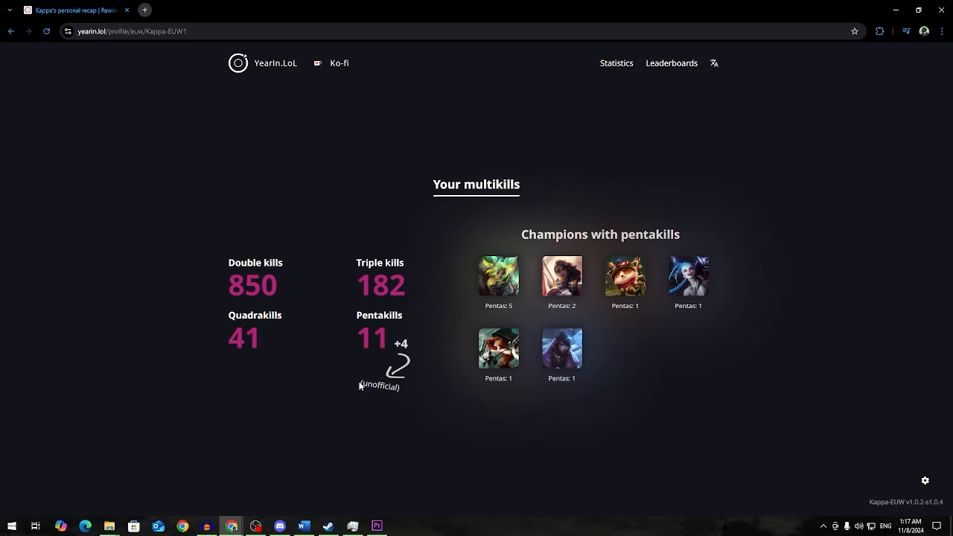
mouse_move(388, 394)
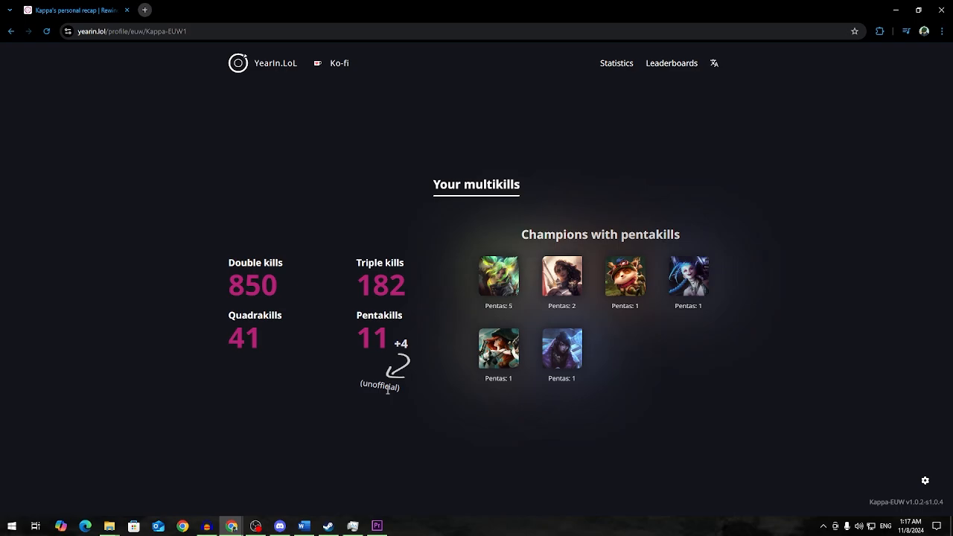
mouse_move(438, 350)
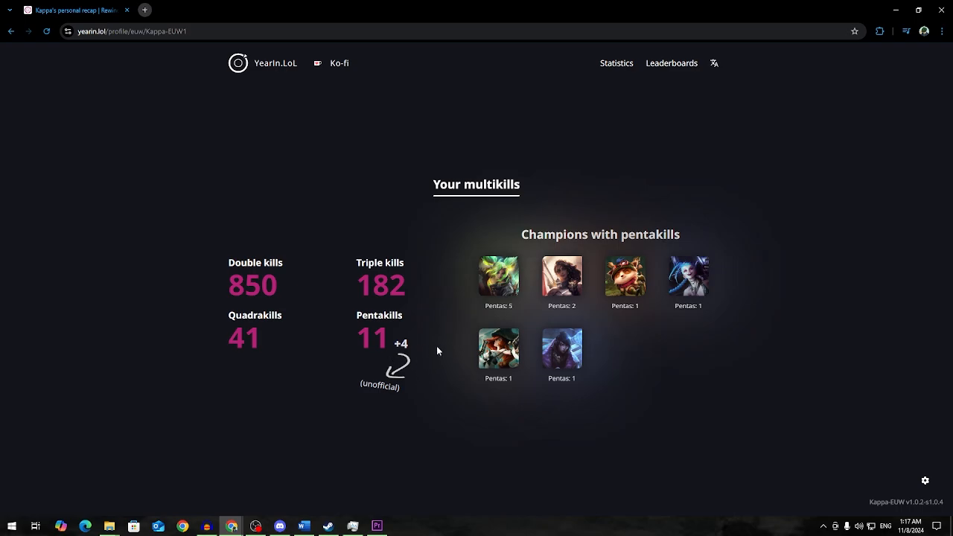